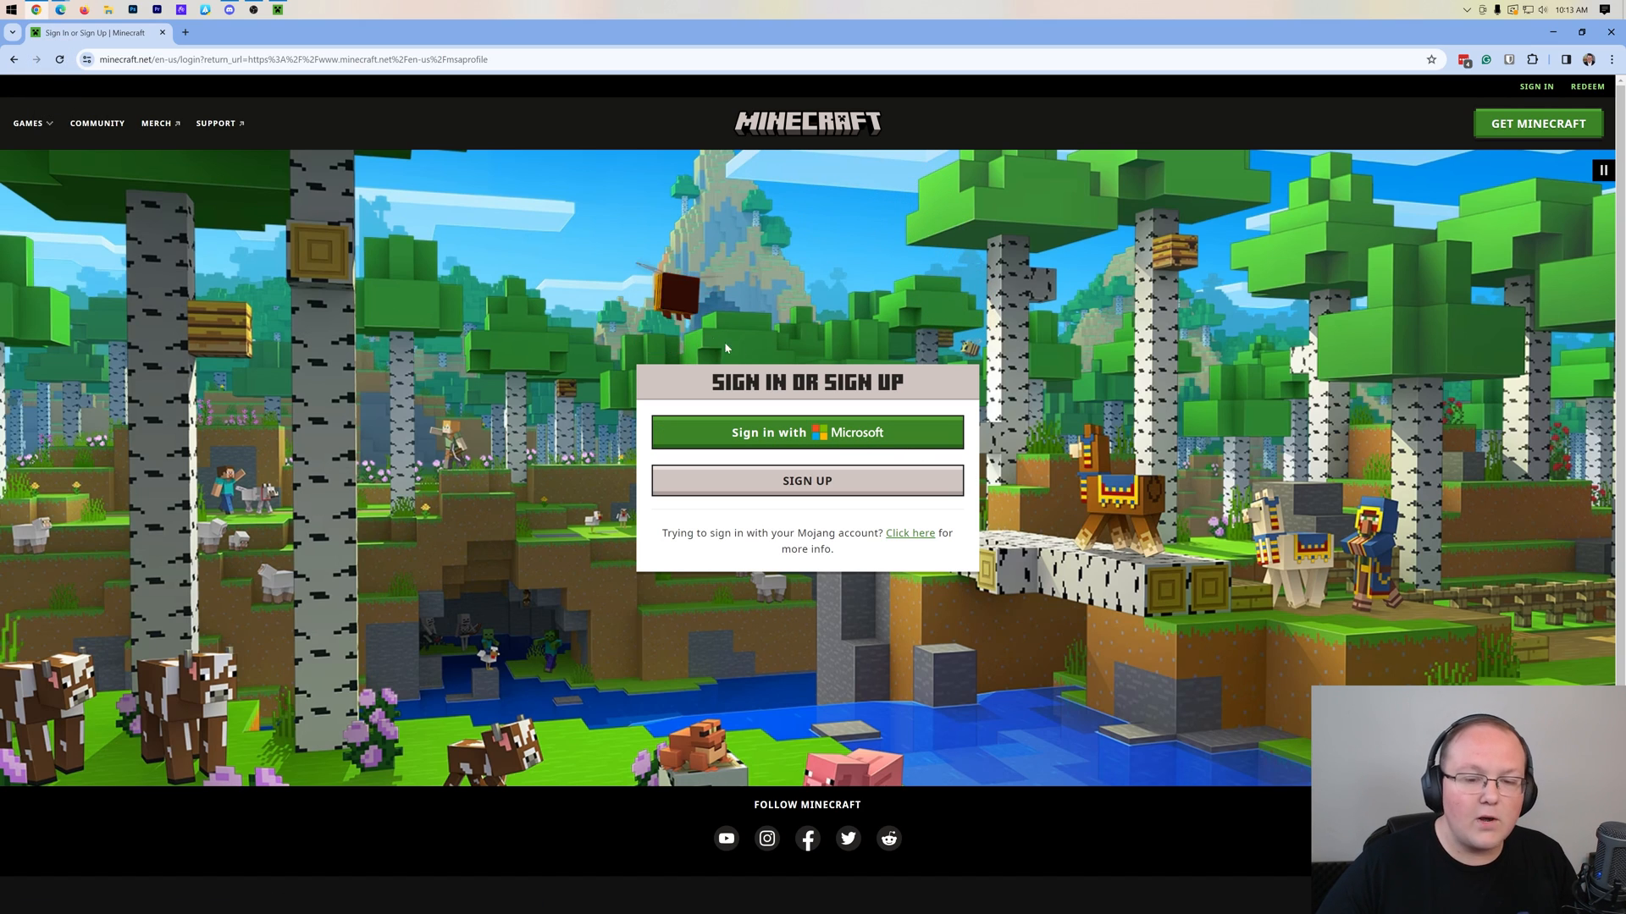
- Sign in with the Microsoft account to reach My Games with Java Edition options
{"action": "left_click", "coordinate": [805, 433]}
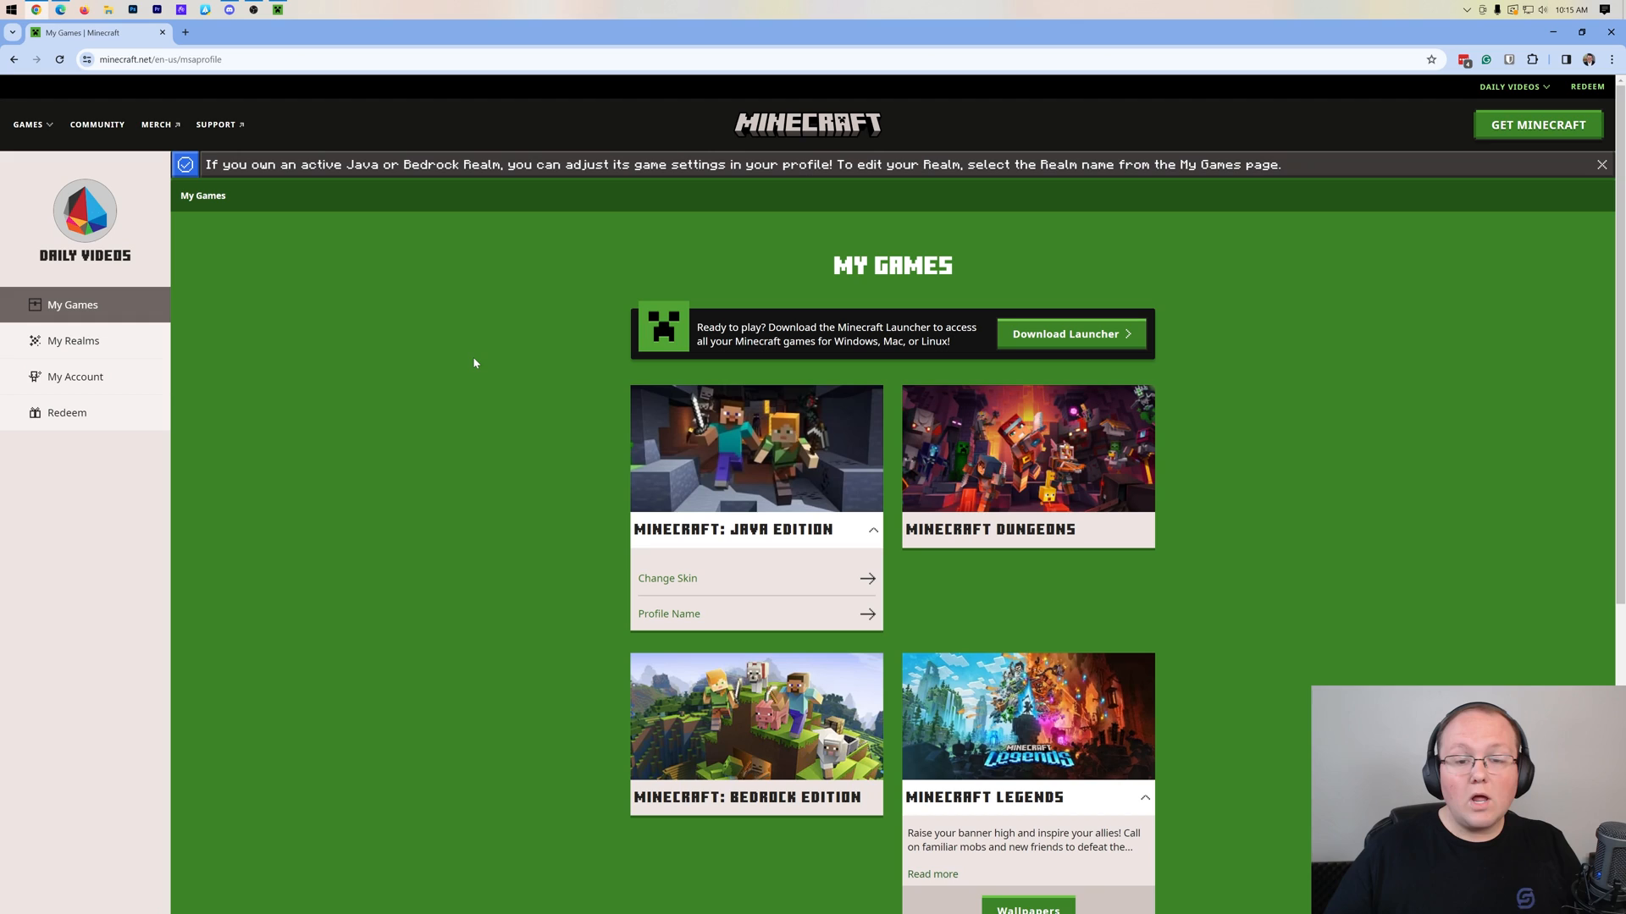
{"action": "left_click", "coordinate": [669, 613]}
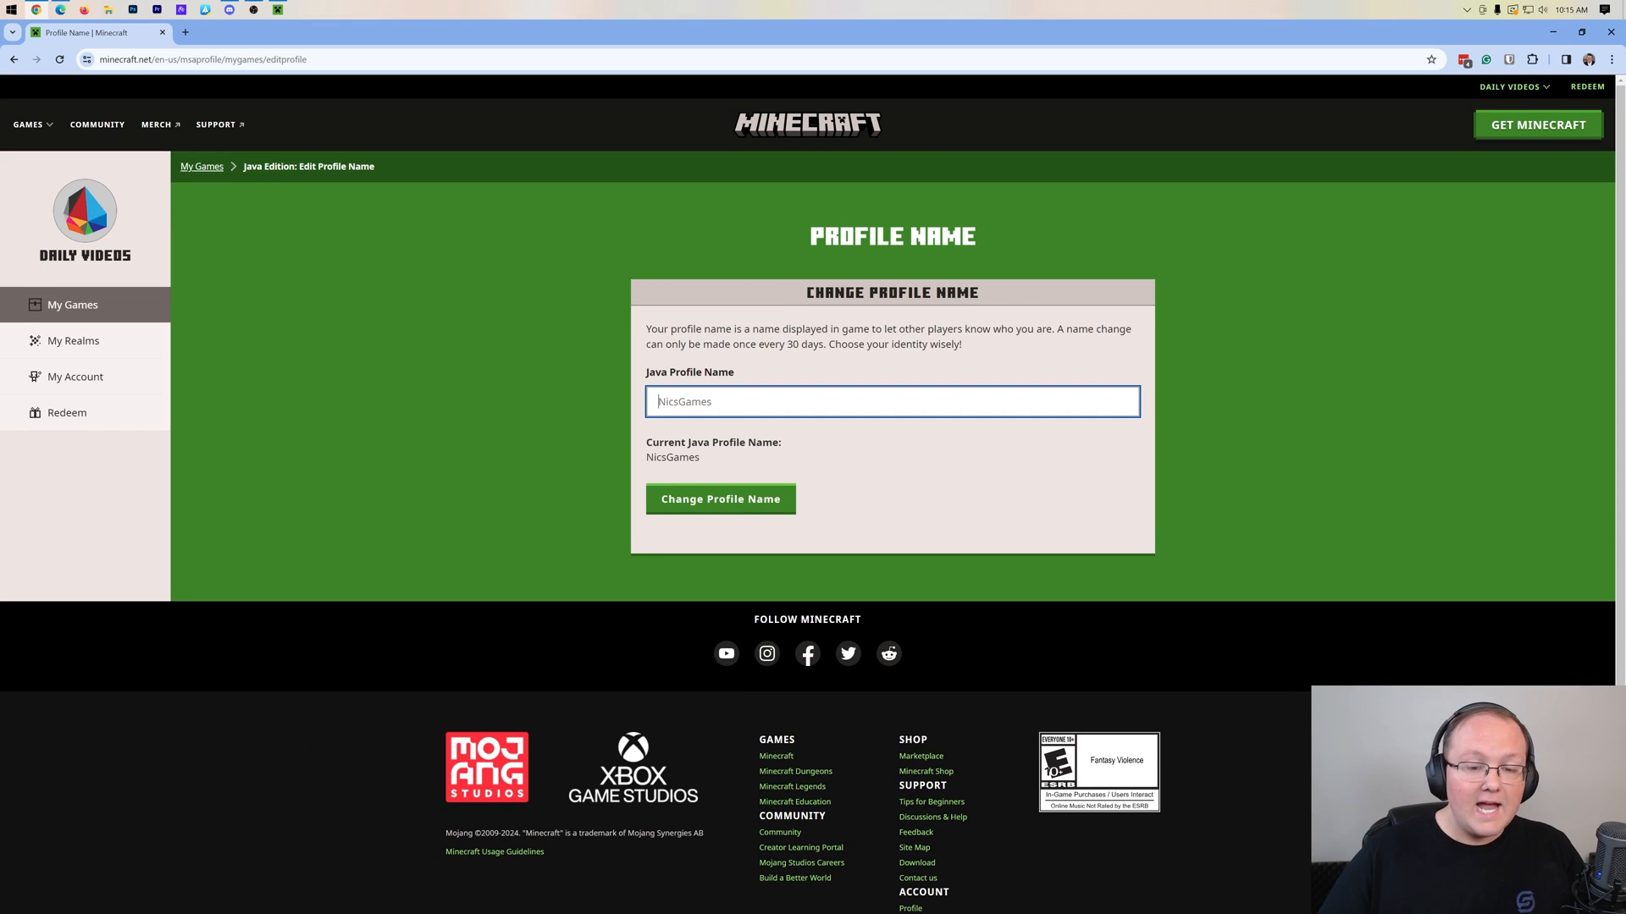
- Enter 'AnyThingYouWantT' as the new Java profile name and submit the change
{"action": "type", "text": "AnyThingYouWantT"}
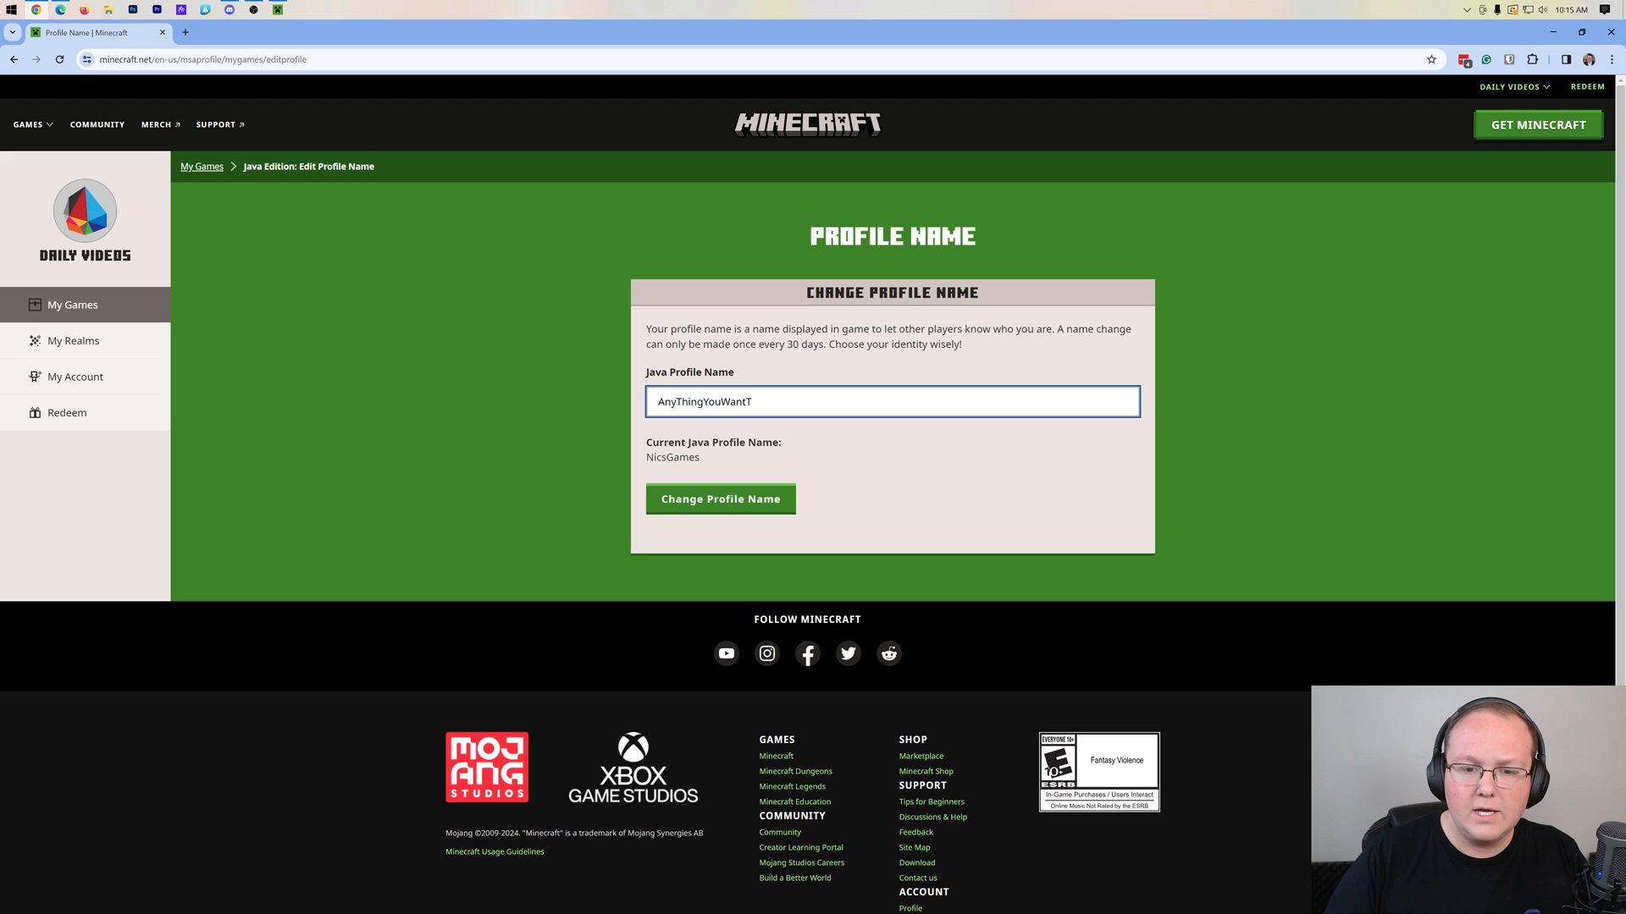
{"action": "left_click", "coordinate": [720, 499]}
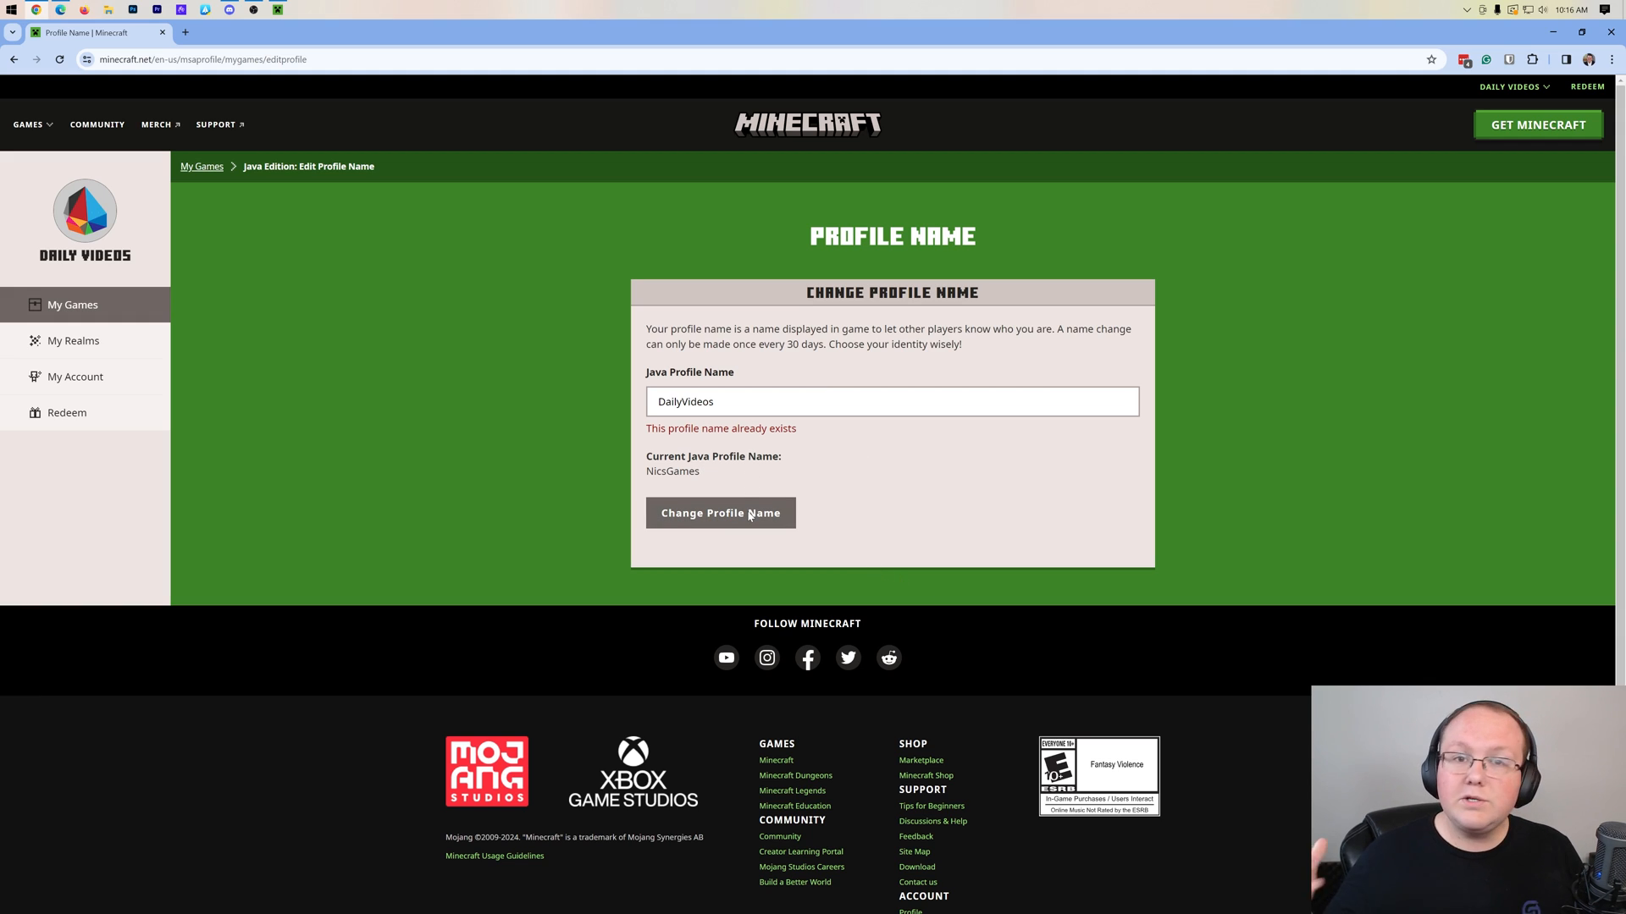